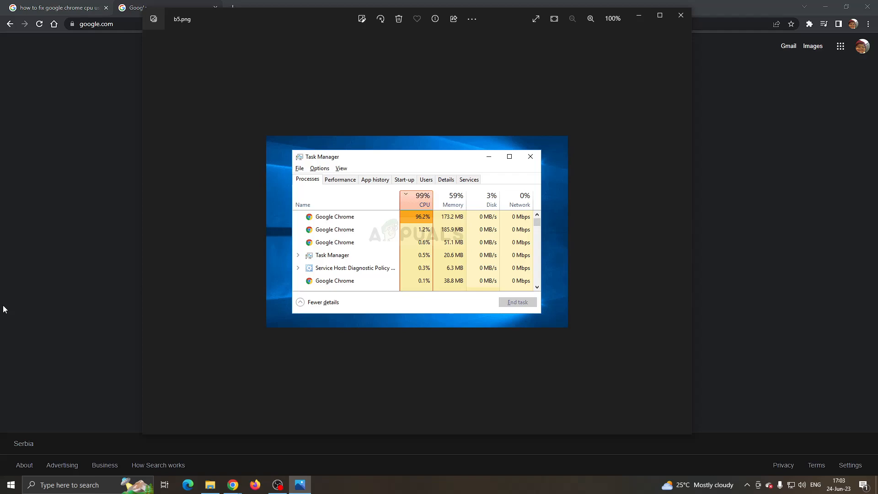
mouse_move(245, 296)
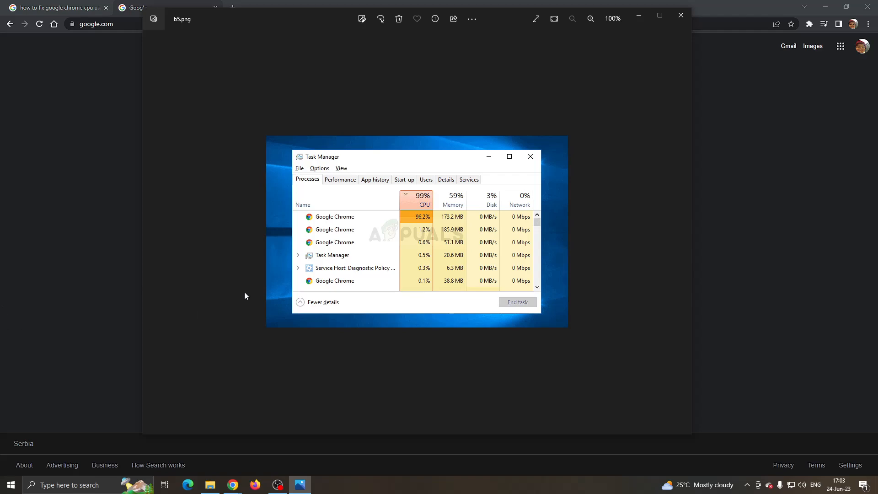
mouse_move(364, 231)
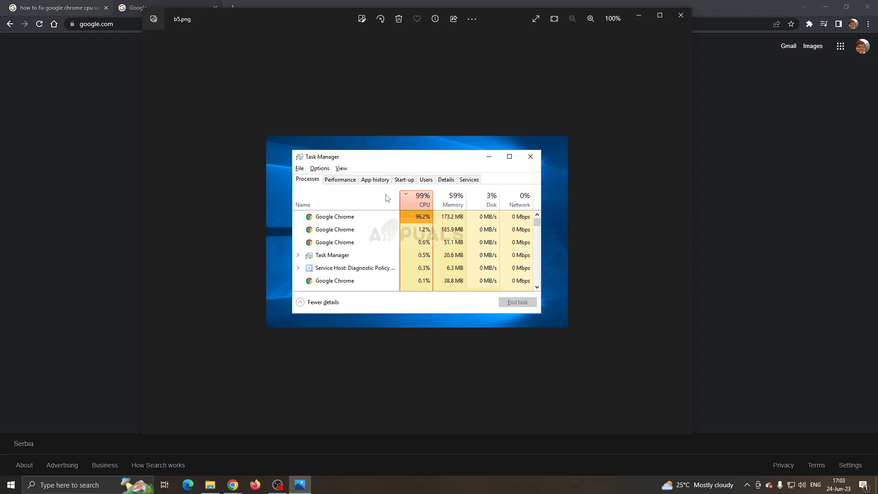
mouse_move(408, 283)
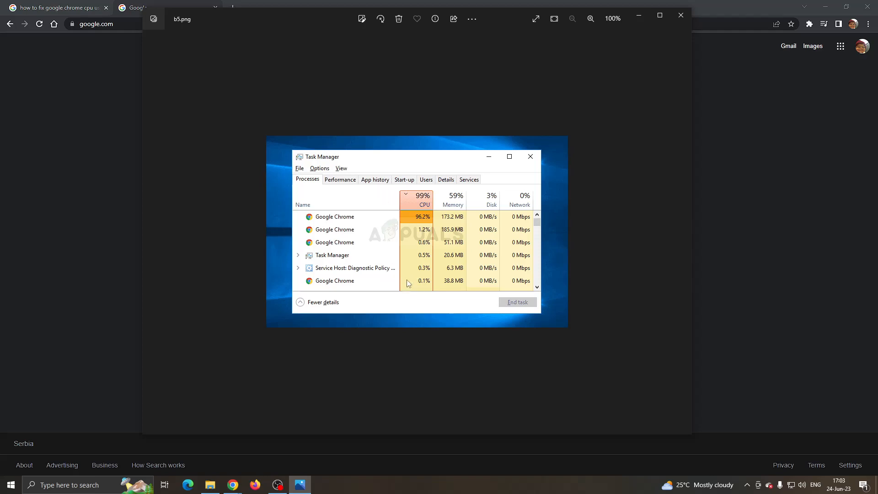
mouse_move(419, 257)
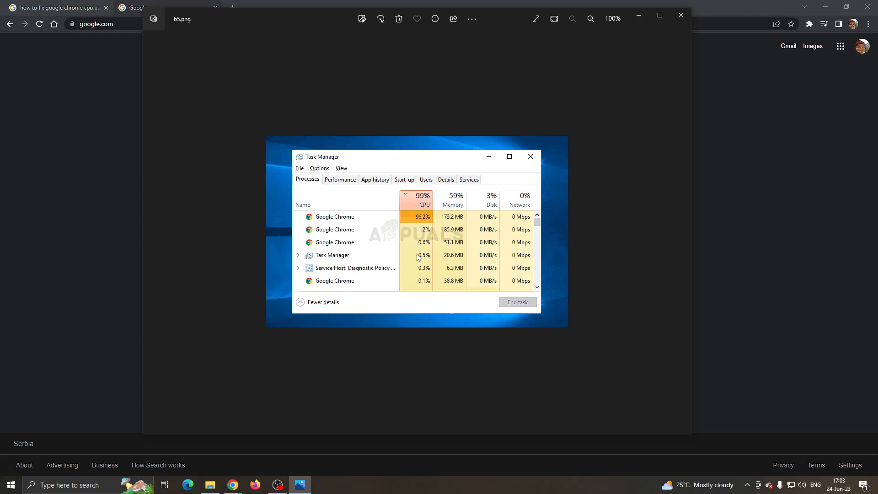
mouse_move(137, 94)
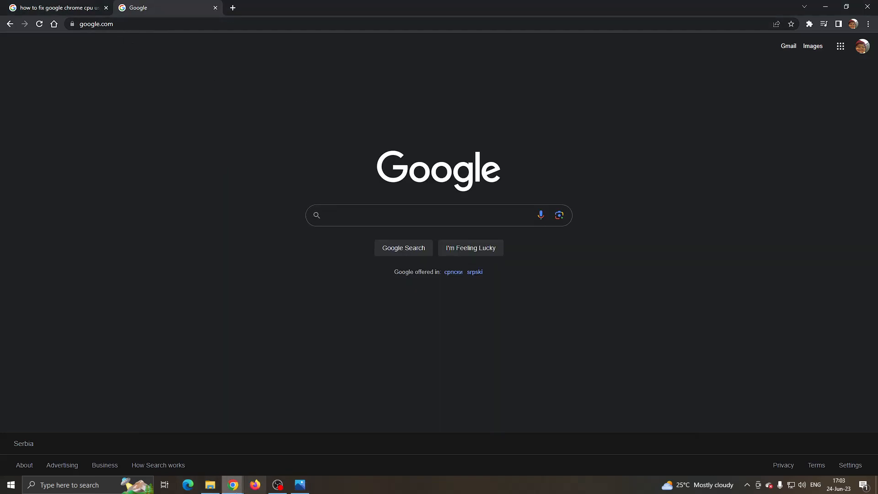
mouse_move(300, 484)
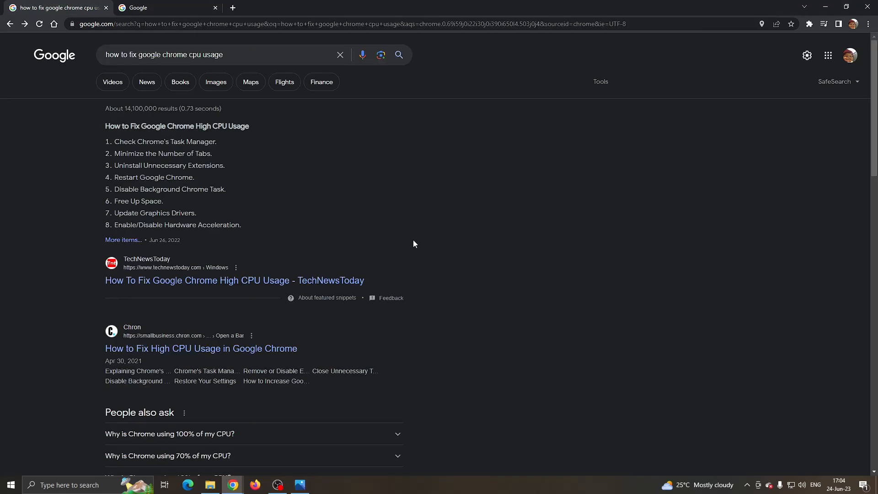
mouse_move(255, 189)
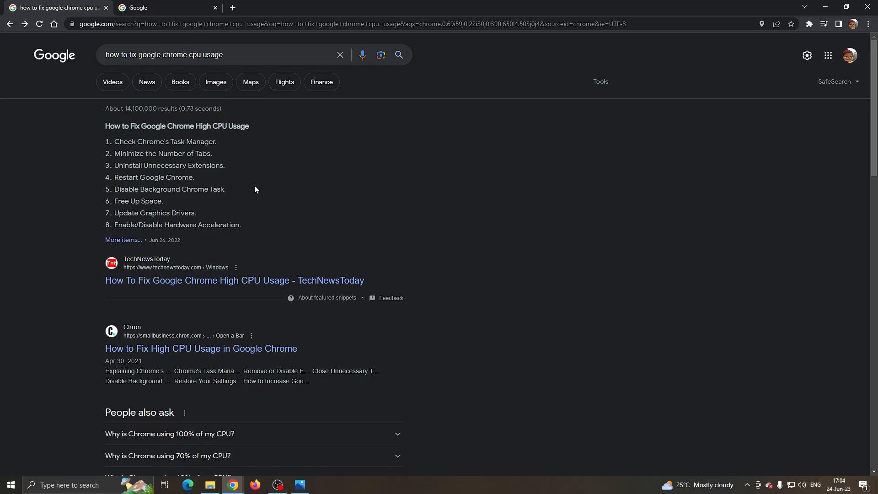
mouse_move(112, 151)
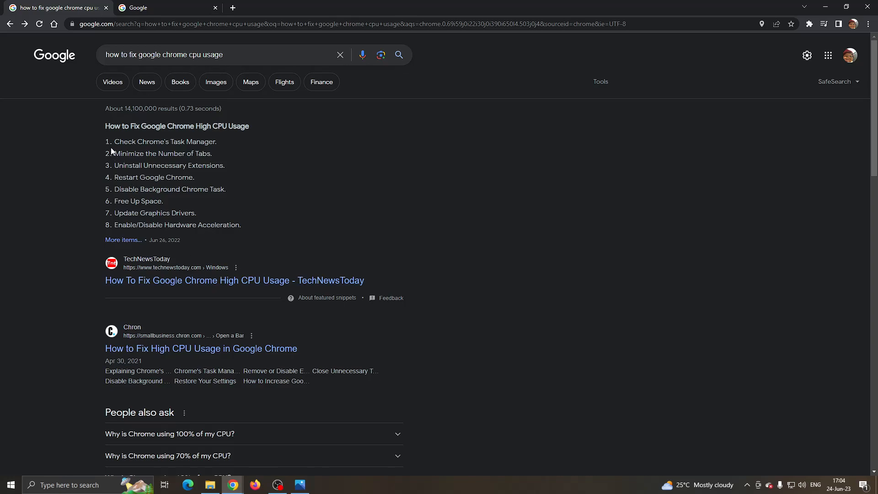
mouse_move(215, 6)
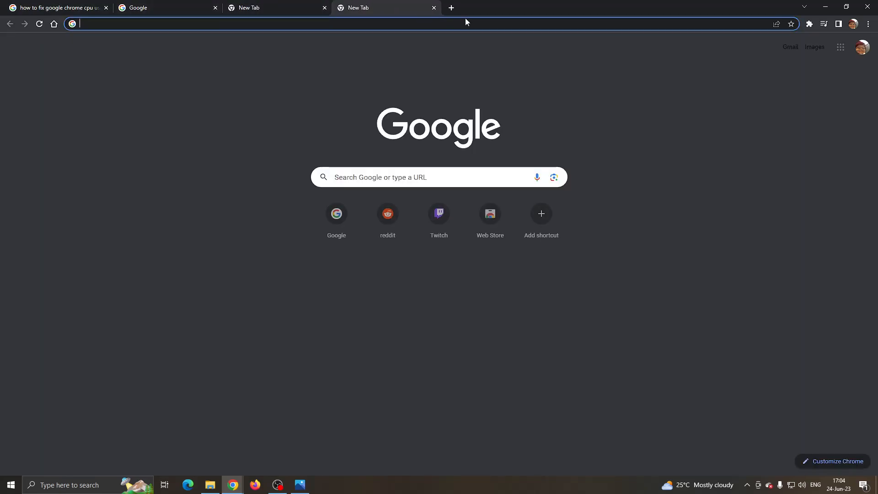
left_click(451, 8)
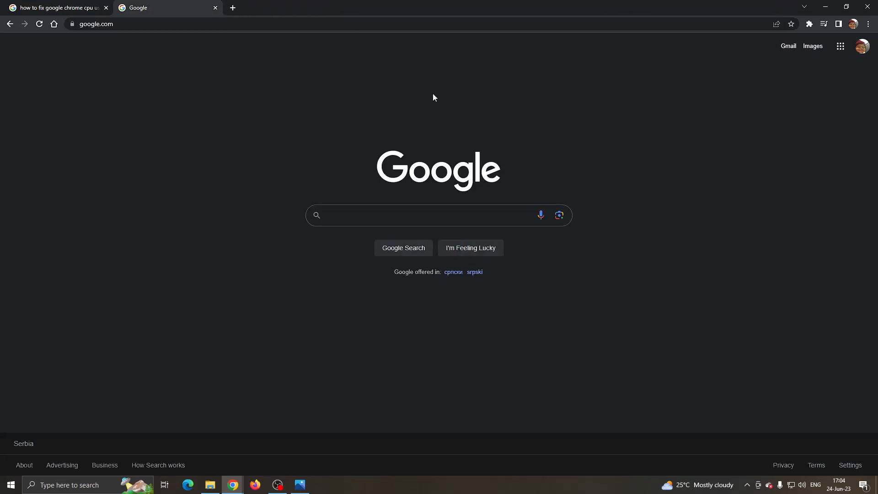
left_click(56, 7)
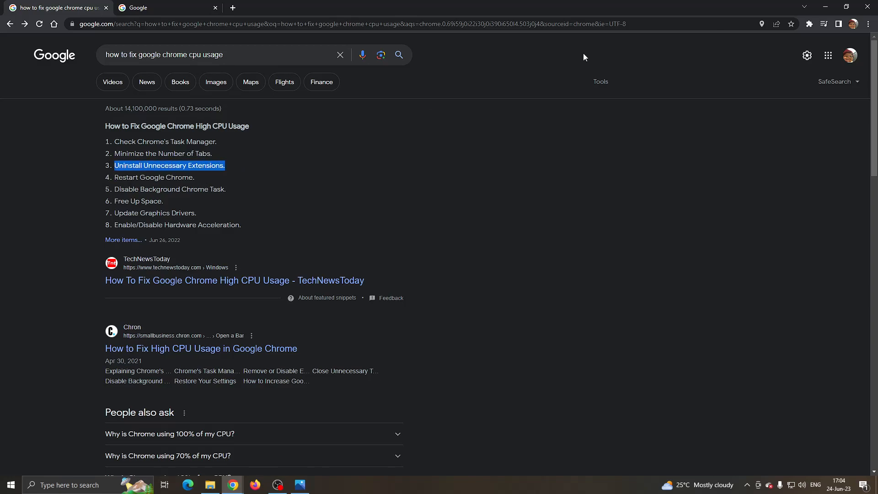
Reach the Manage Extensions page from the menu's More tools / Extensions entry.
left_click(869, 24)
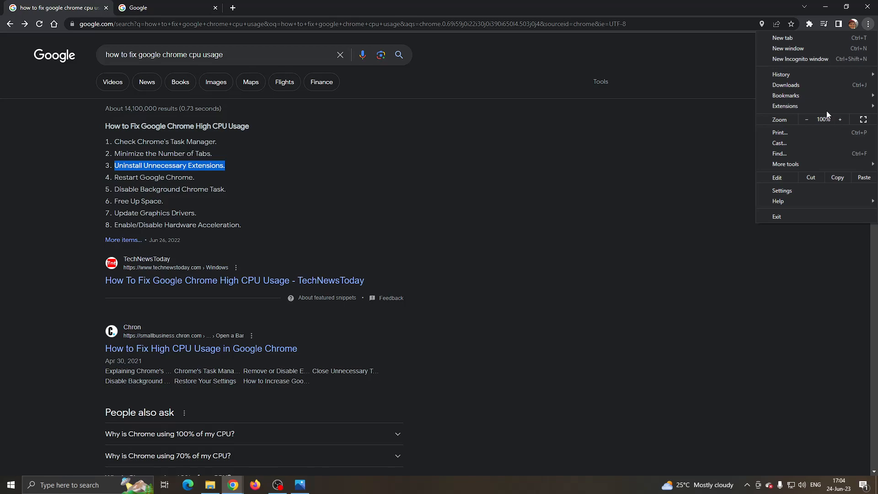
left_click(786, 164)
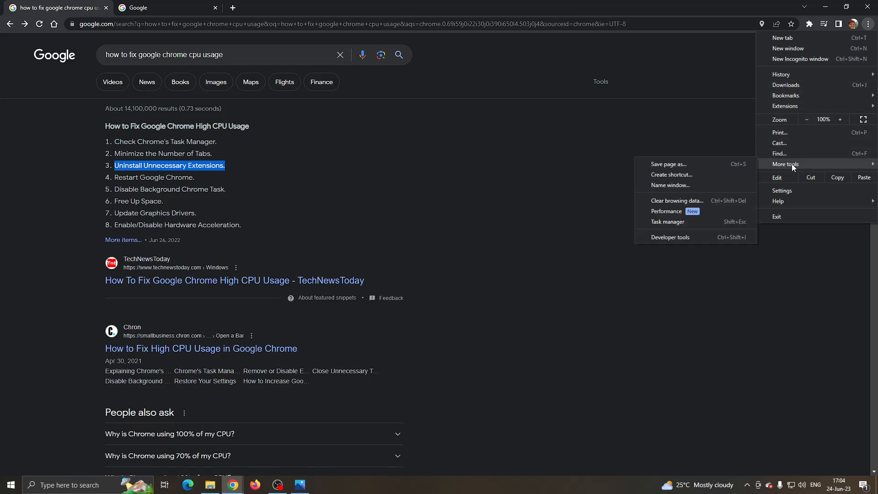
mouse_move(781, 131)
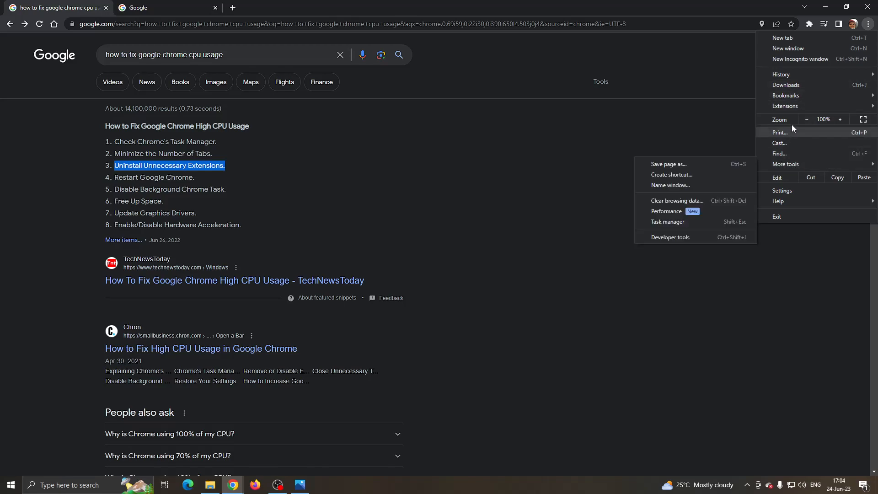
left_click(785, 106)
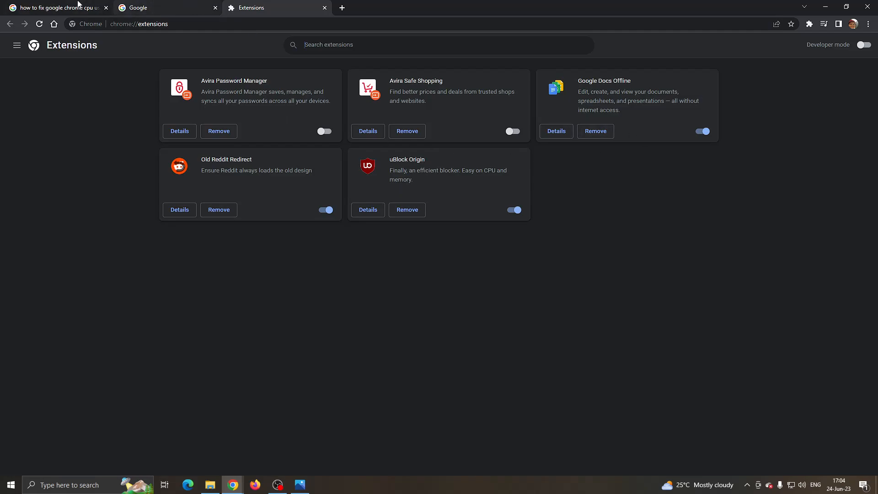
Review the CPU-usage search results, then return to the Google homepage tab.
left_click(56, 7)
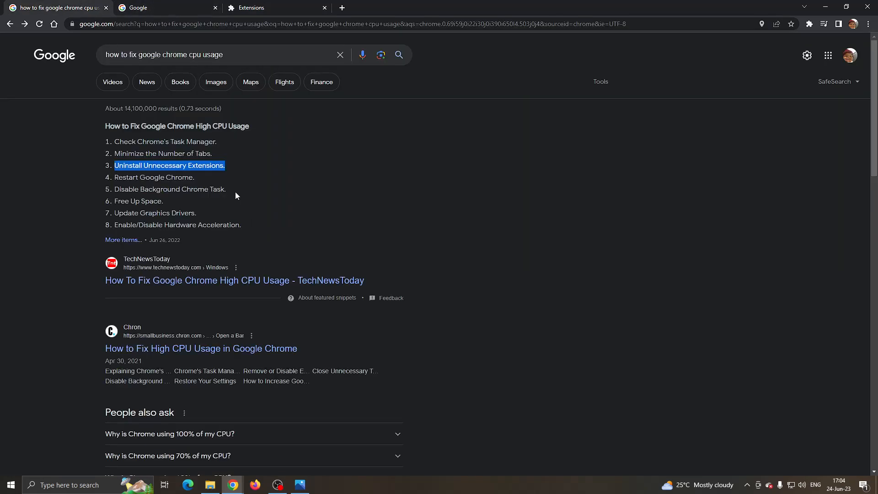
mouse_move(274, 182)
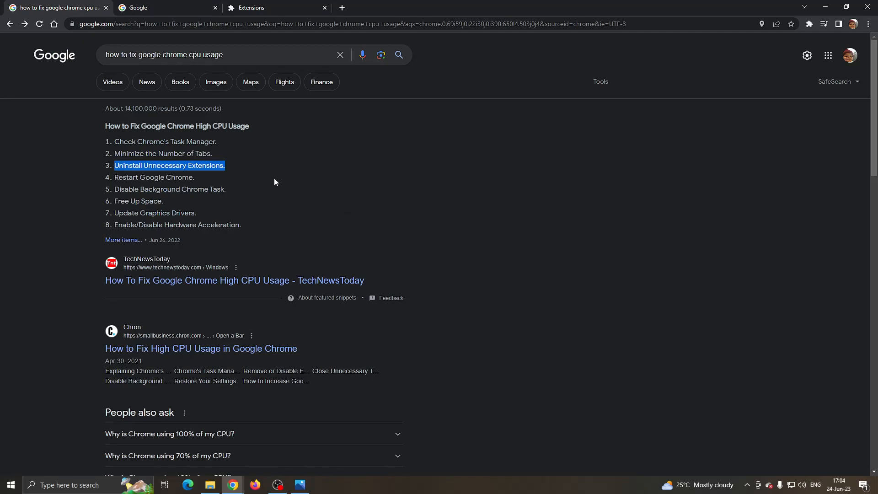
mouse_move(431, 259)
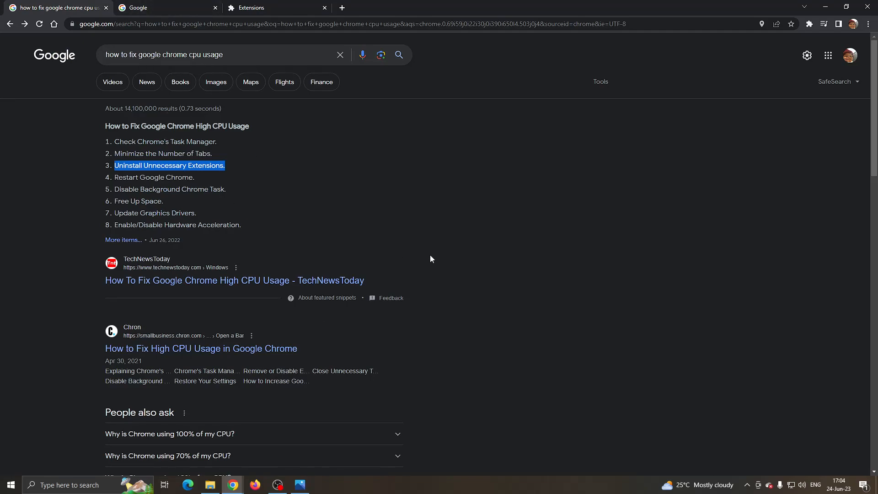
left_click(165, 7)
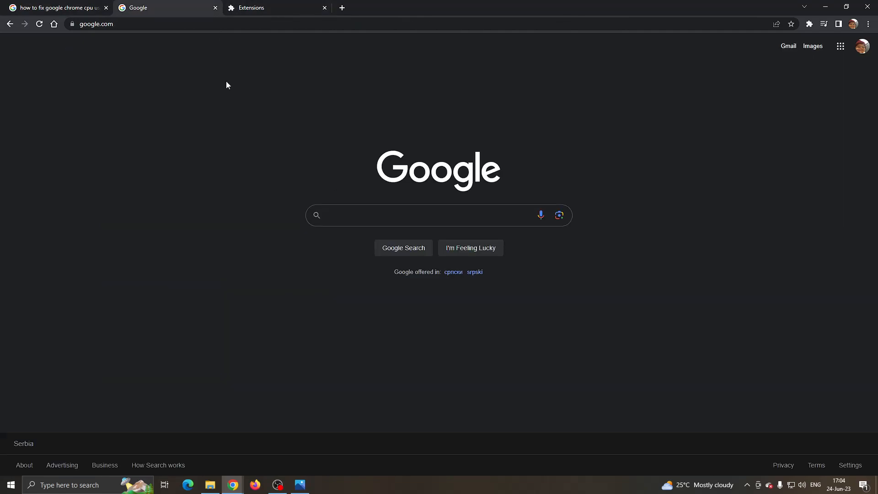
mouse_move(441, 419)
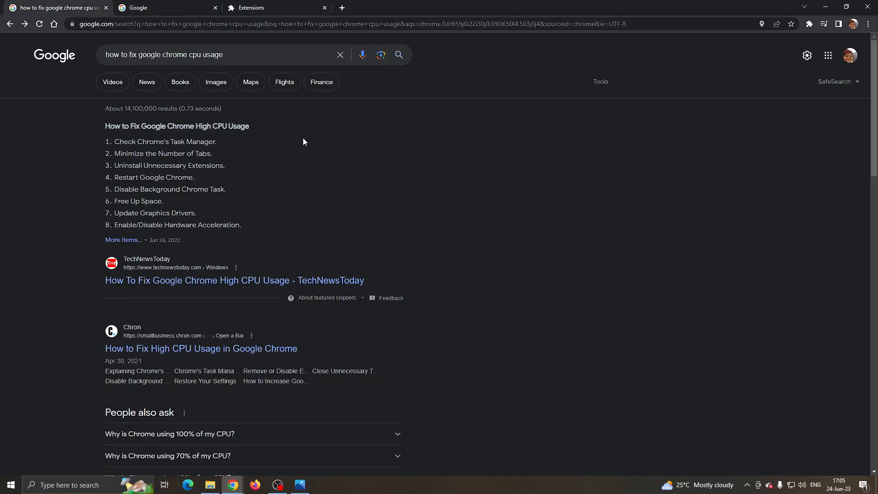
left_click(166, 8)
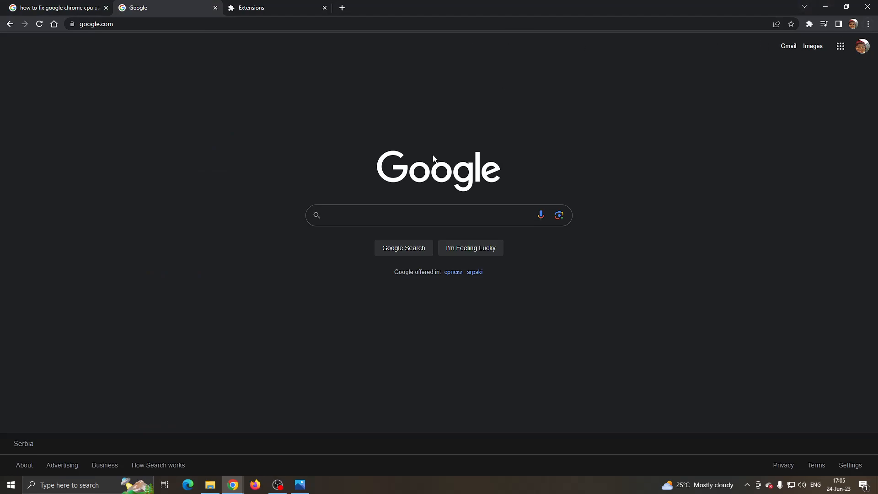
Search Google for 'update chrome' and open the Update Google Chrome - Computer help article.
type("update chrome")
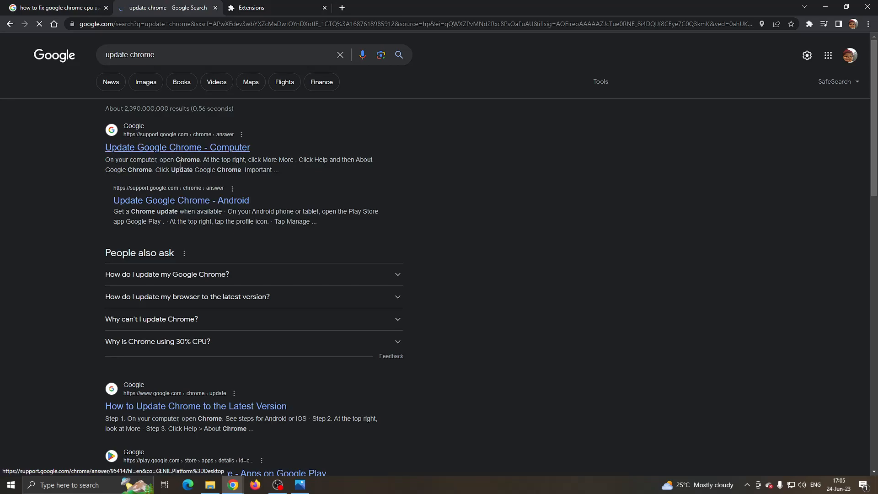
left_click(177, 147)
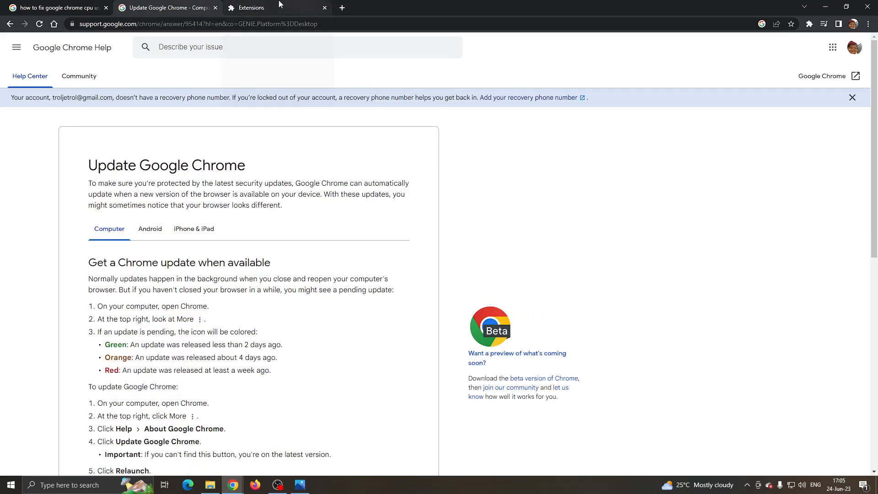
mouse_move(162, 7)
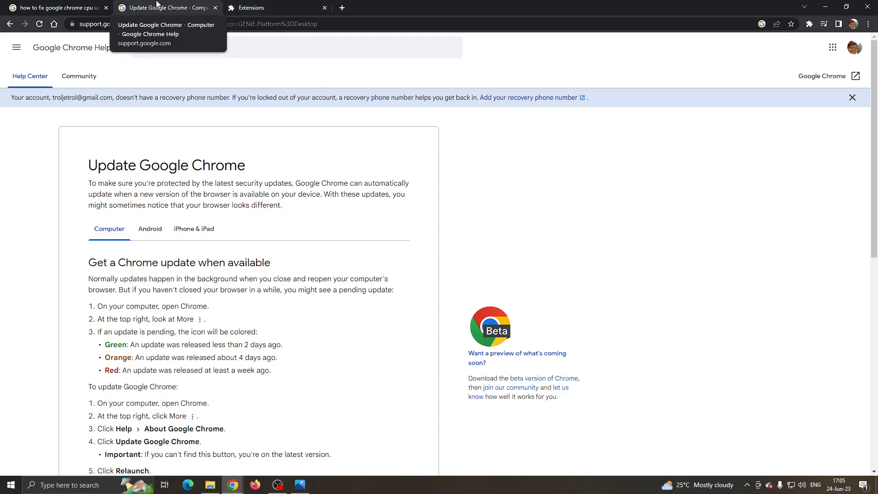